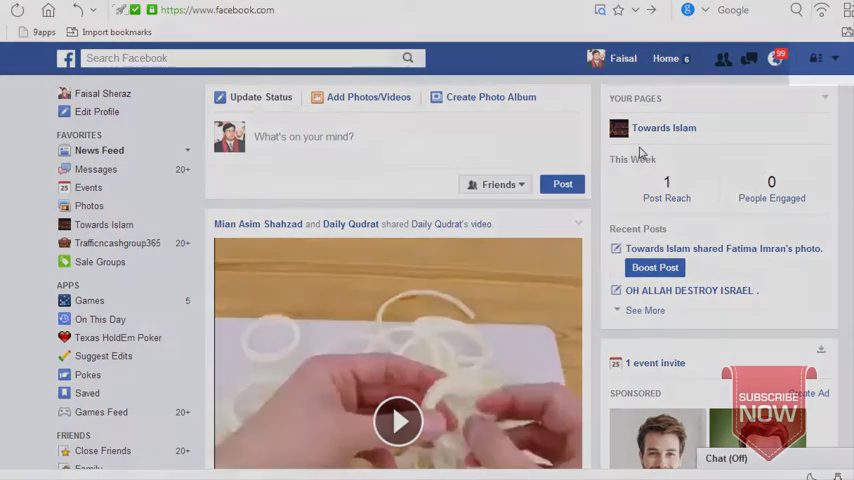
Open the Facebook account menu from the down-arrow in the blue bar.
{"action": "left_click", "coordinate": [814, 57]}
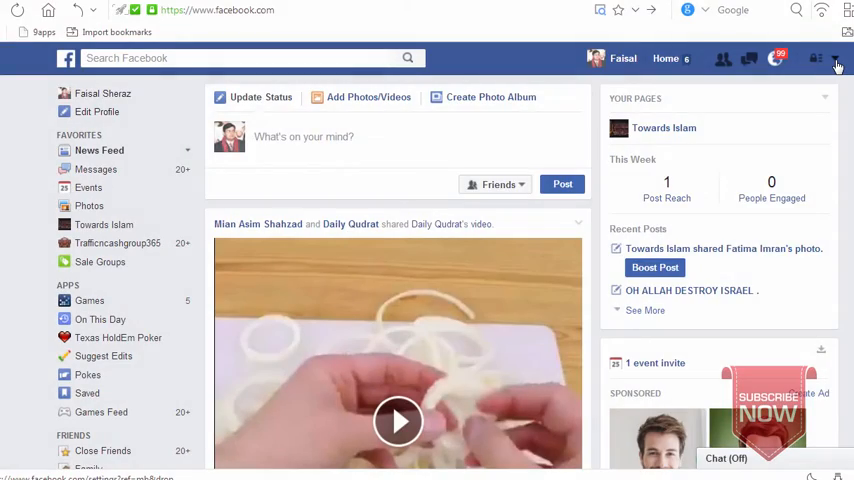
{"action": "left_click", "coordinate": [838, 62]}
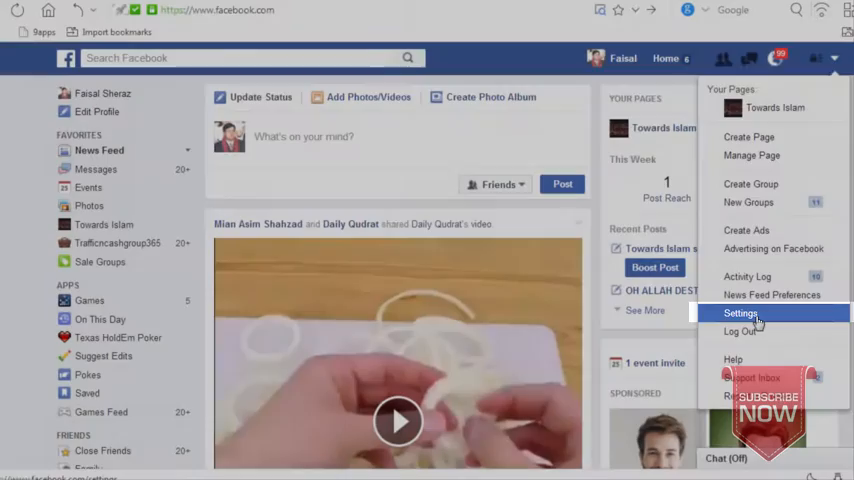
Go to General Account Settings and follow the 'Download a copy' link.
{"action": "left_click", "coordinate": [741, 313]}
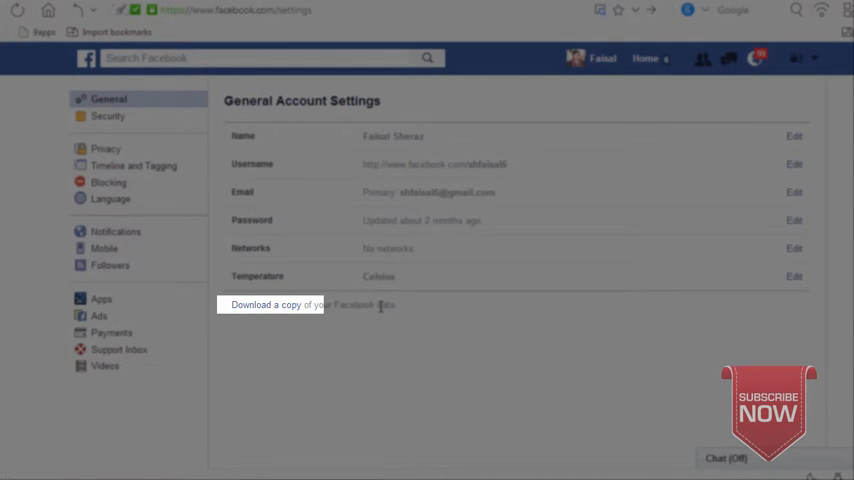
{"action": "mouse_move", "coordinate": [266, 315]}
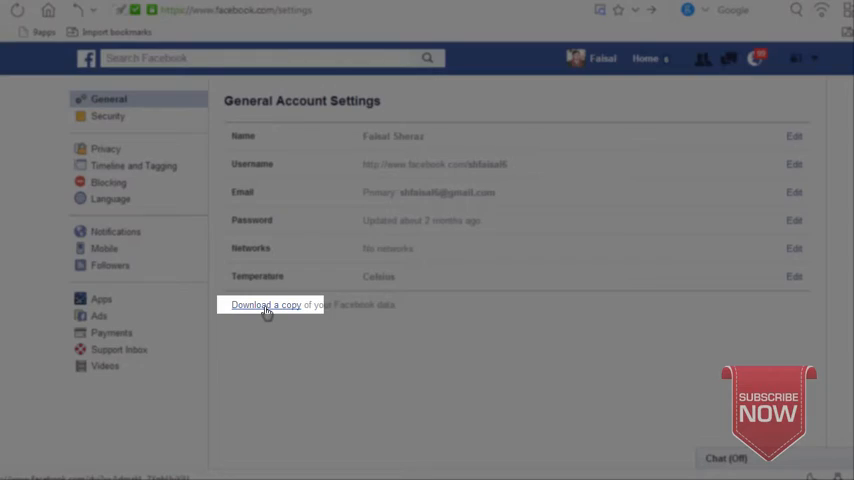
{"action": "left_click", "coordinate": [265, 305]}
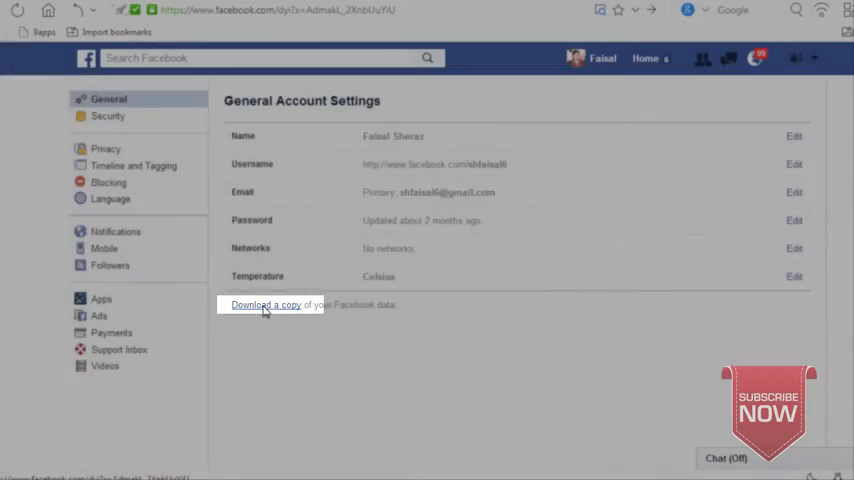
Request the Download Archive and submit your password to confirm.
{"action": "left_click", "coordinate": [266, 305]}
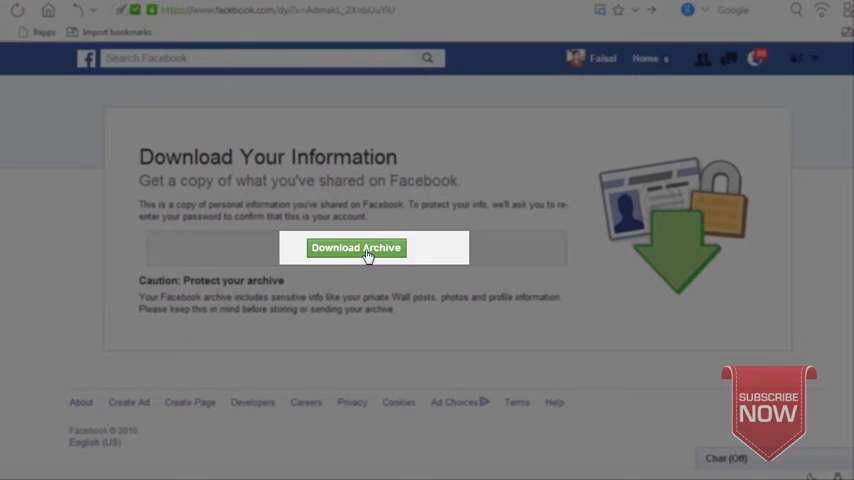
{"action": "left_click", "coordinate": [356, 248]}
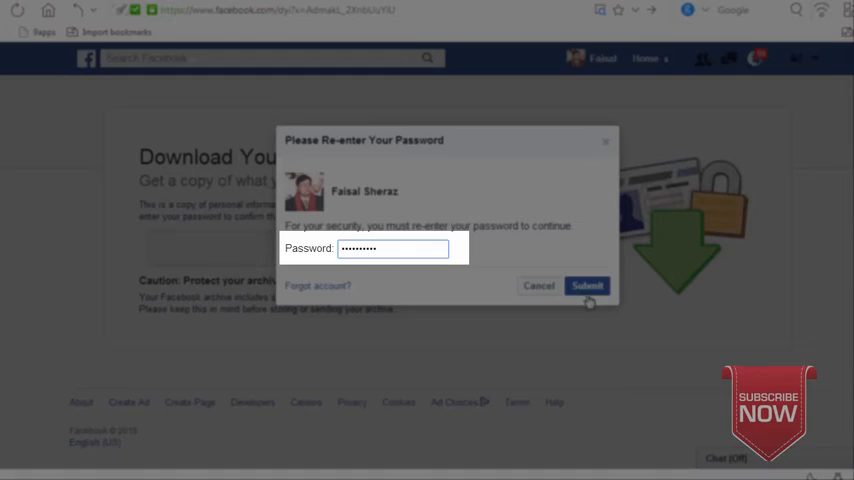
{"action": "left_click", "coordinate": [587, 285]}
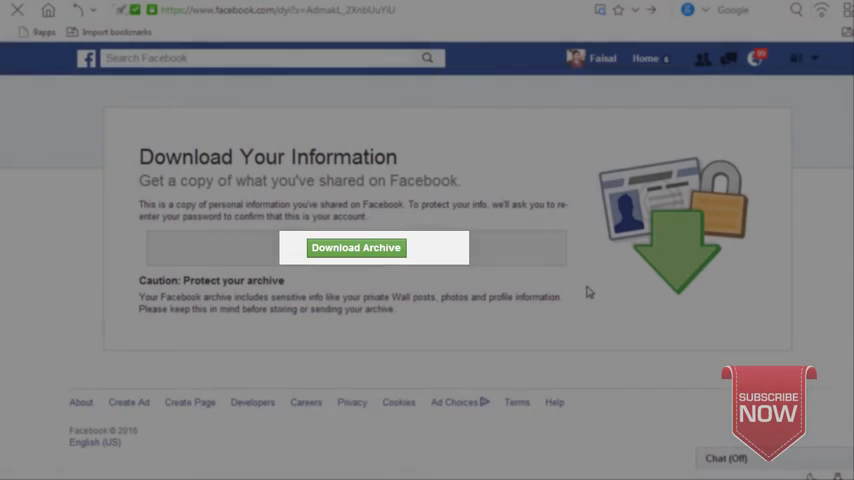
Save the Facebook archive zip to the Multimedia folder as a local download.
{"action": "left_click", "coordinate": [355, 248]}
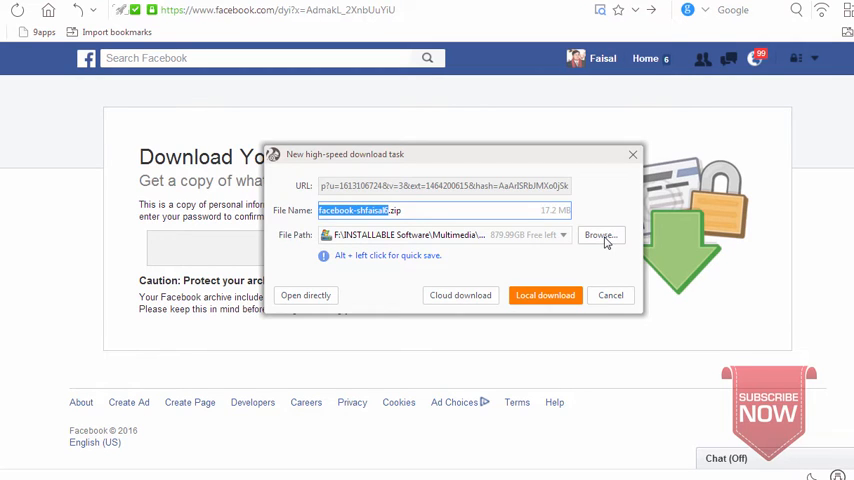
{"action": "left_click", "coordinate": [600, 234]}
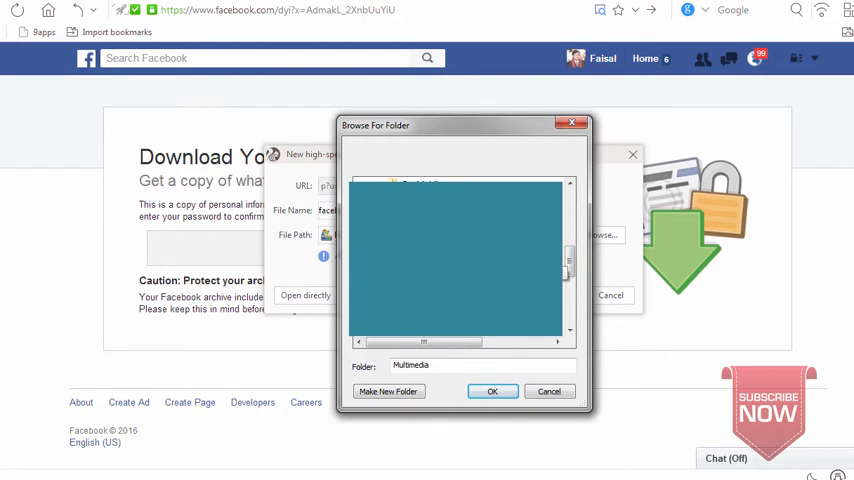
{"action": "left_click", "coordinate": [491, 391]}
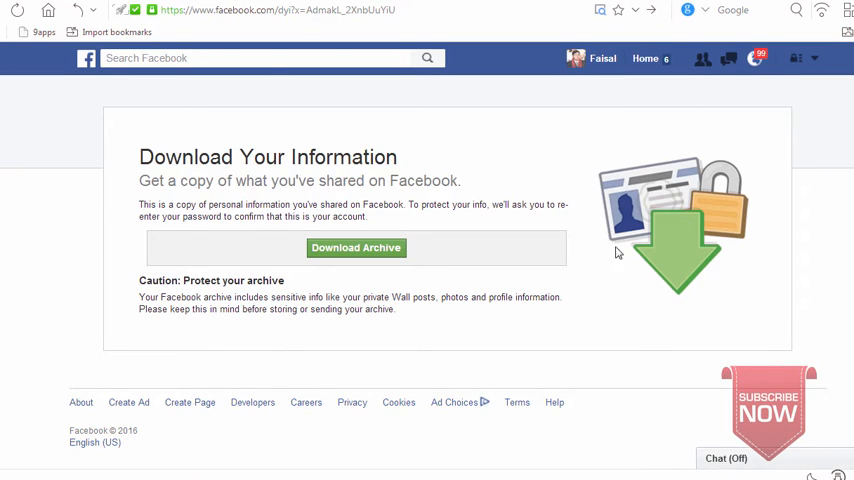
{"action": "left_click", "coordinate": [355, 247]}
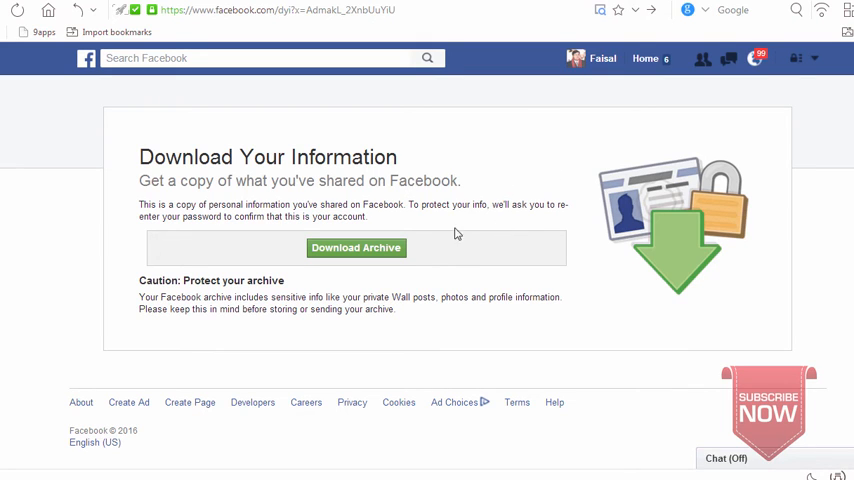
{"action": "mouse_move", "coordinate": [311, 196]}
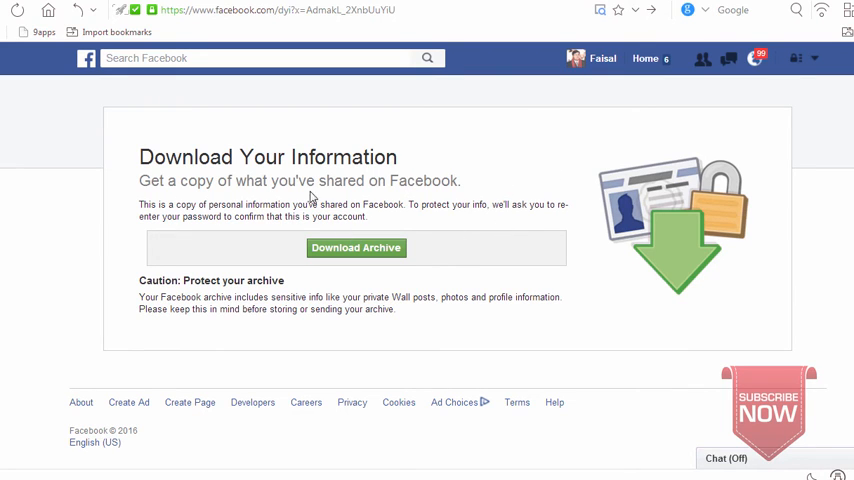
{"action": "mouse_move", "coordinate": [735, 229]}
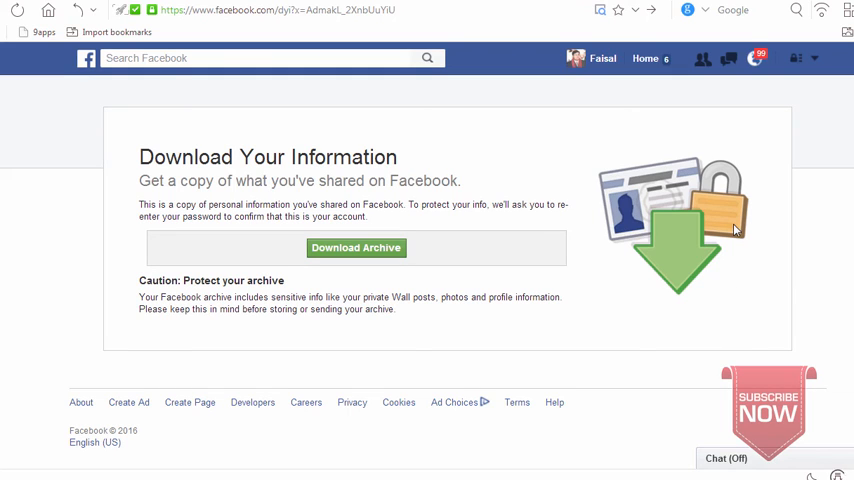